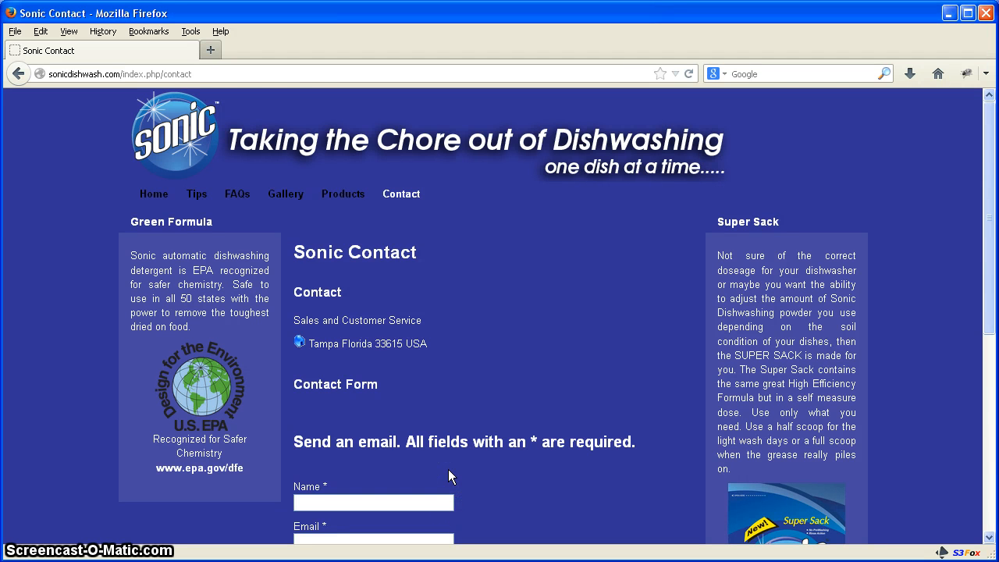
Open remote plugins/captcha/recaptcha/recaptcha.php in CuteFTP's editor via the Edit command
{"action": "scroll", "scroll_direction": "down", "scroll_amount": 3}
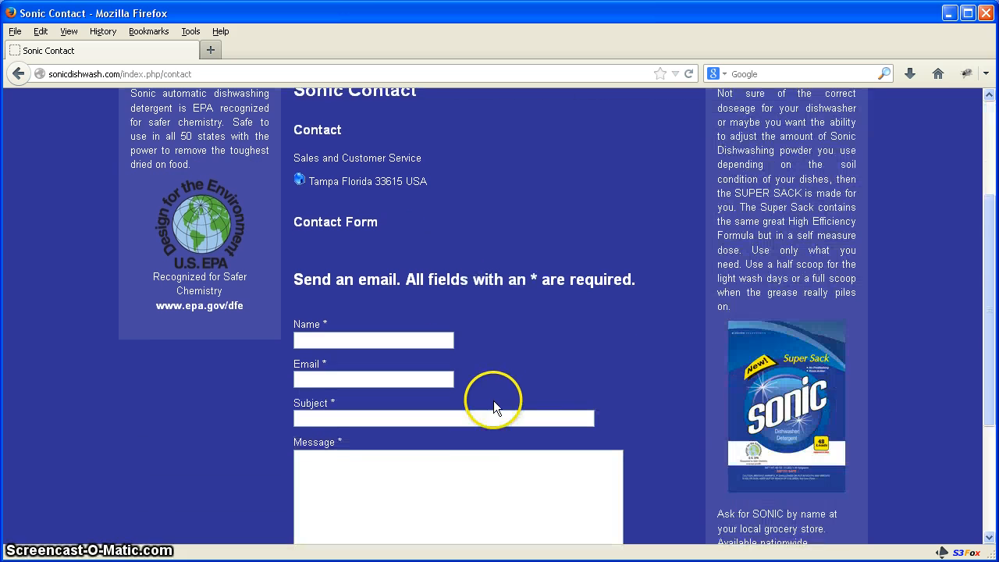
{"action": "scroll", "scroll_direction": "down", "scroll_amount": 3}
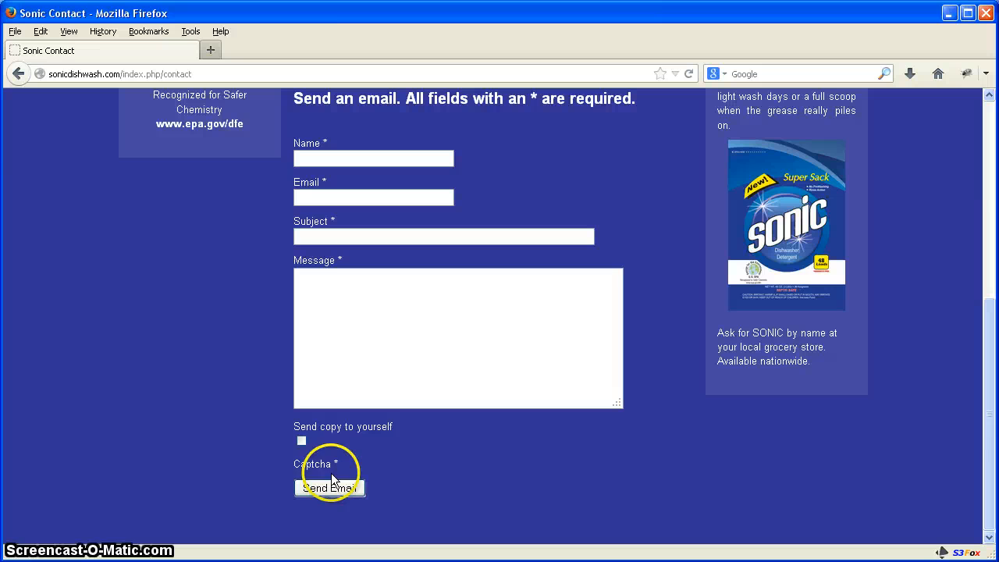
{"action": "mouse_move", "coordinate": [411, 506]}
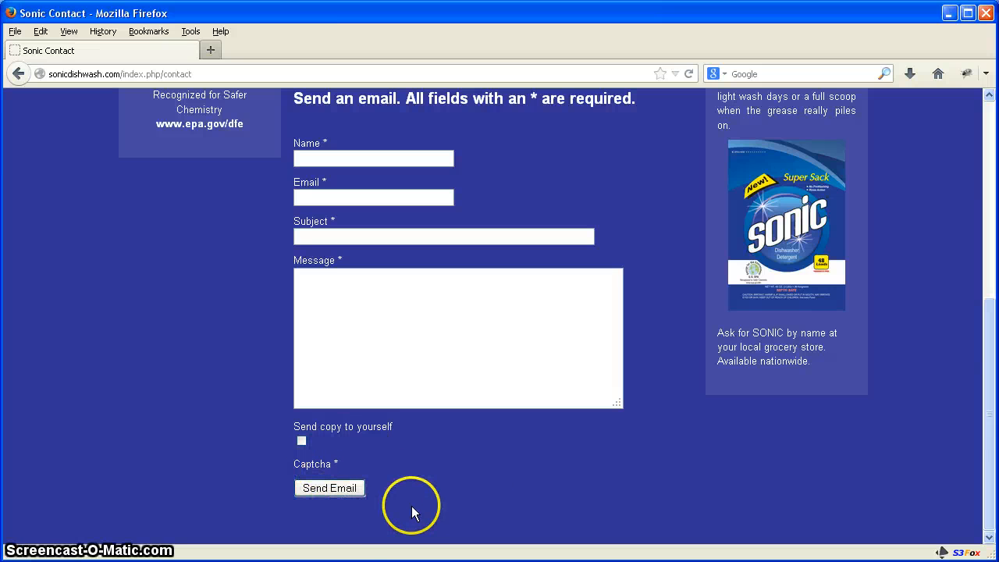
{"action": "mouse_move", "coordinate": [371, 466]}
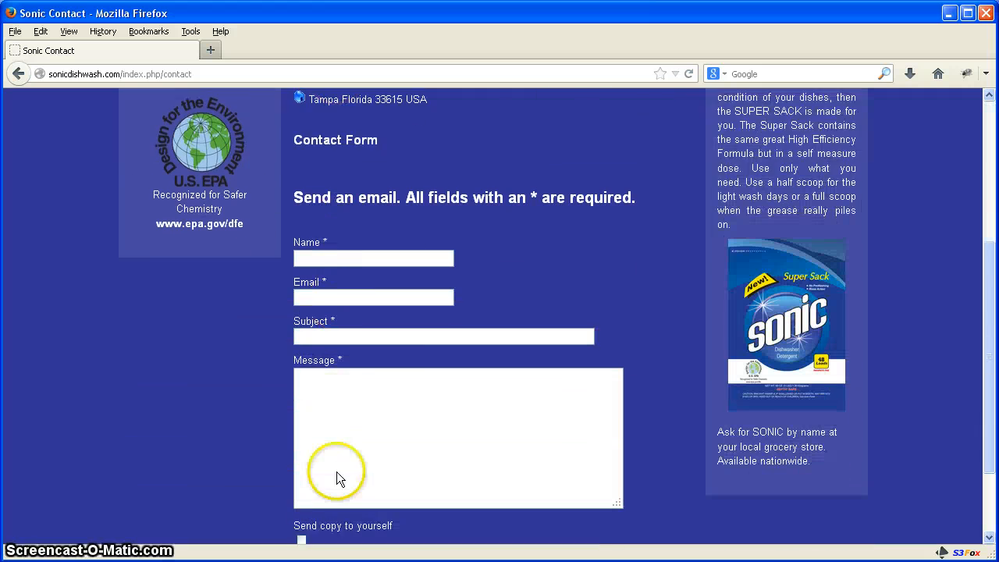
{"action": "scroll", "scroll_direction": "down", "scroll_amount": 3}
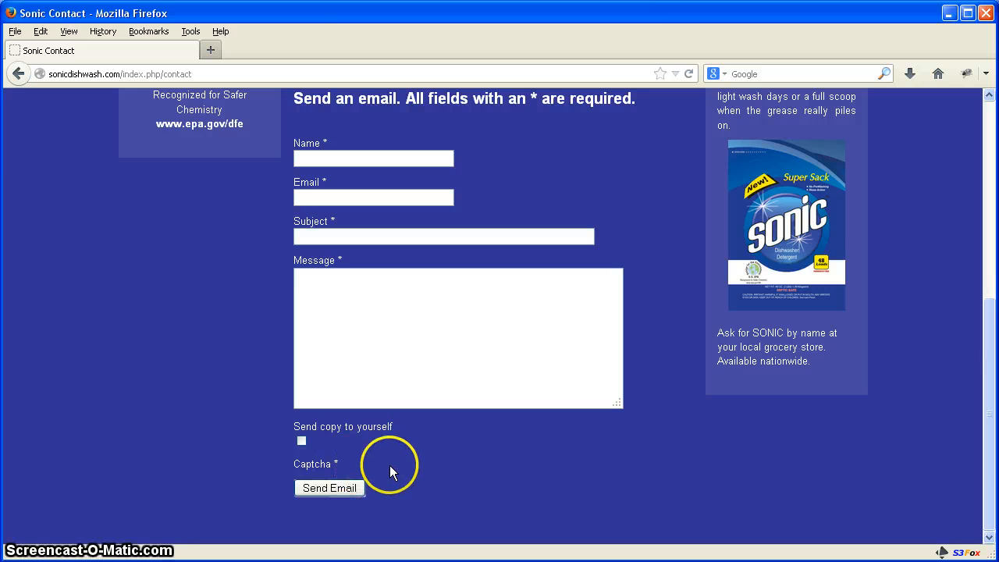
{"action": "mouse_move", "coordinate": [370, 478]}
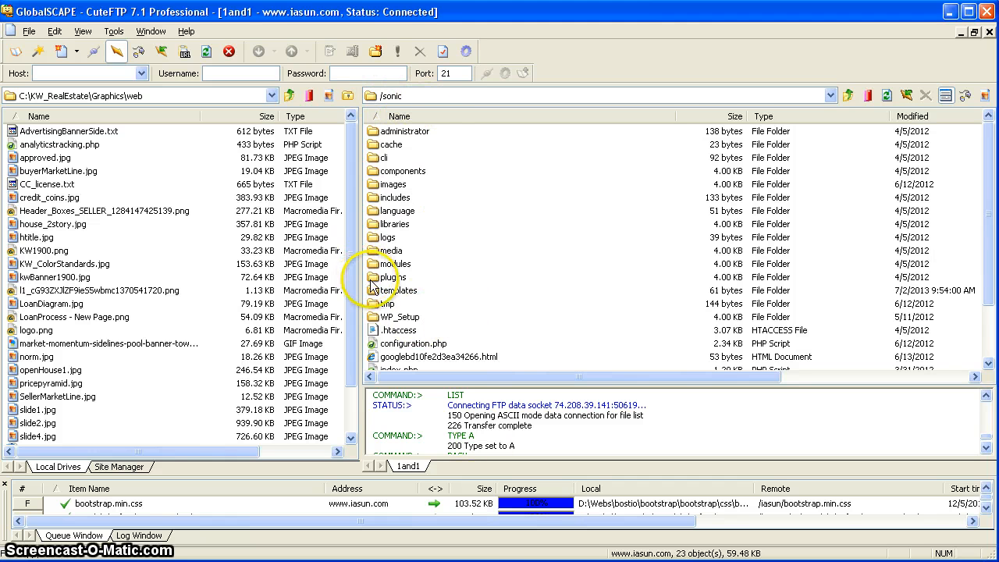
{"action": "double_click", "coordinate": [391, 277]}
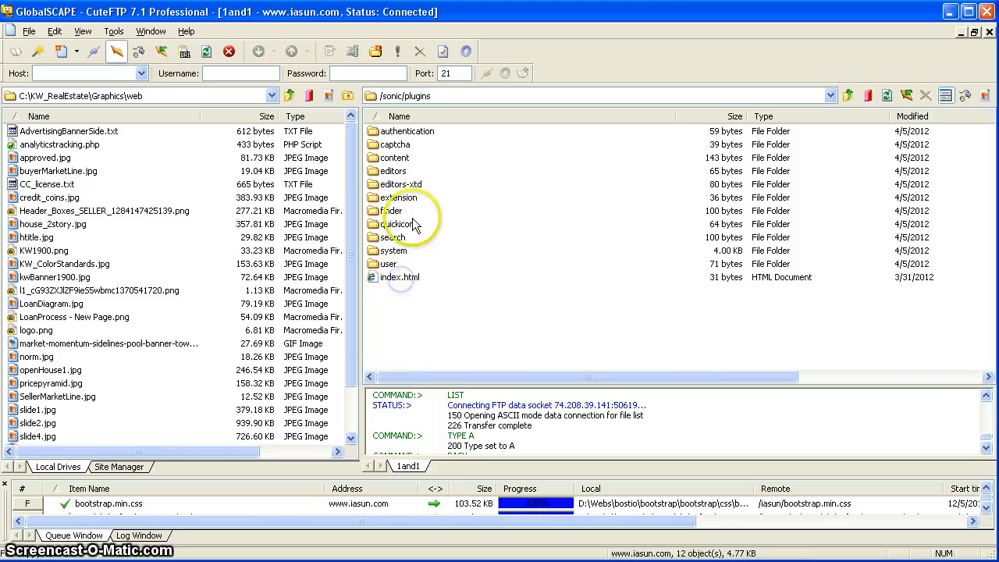
{"action": "double_click", "coordinate": [400, 144]}
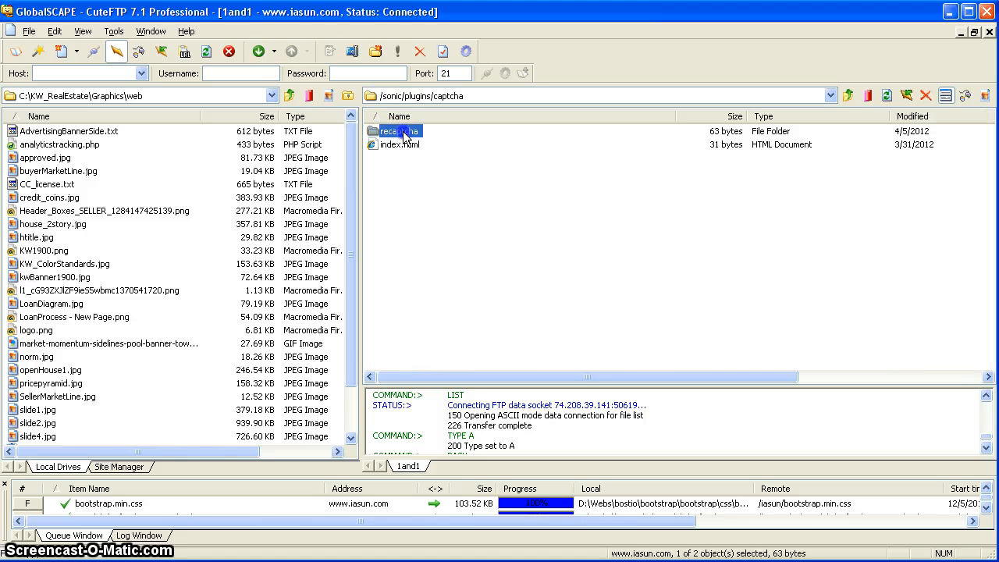
{"action": "double_click", "coordinate": [398, 130]}
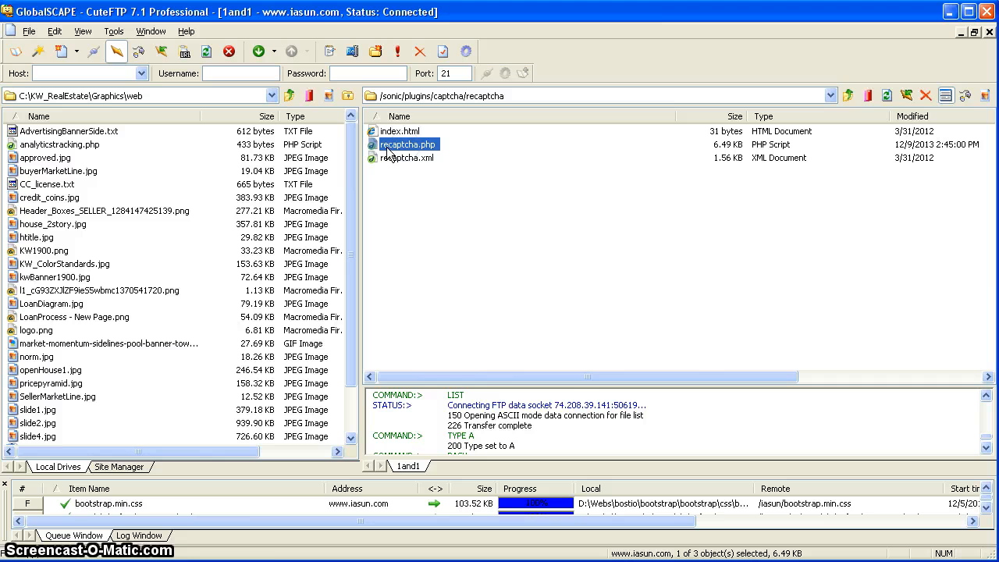
{"action": "right_click", "coordinate": [393, 144]}
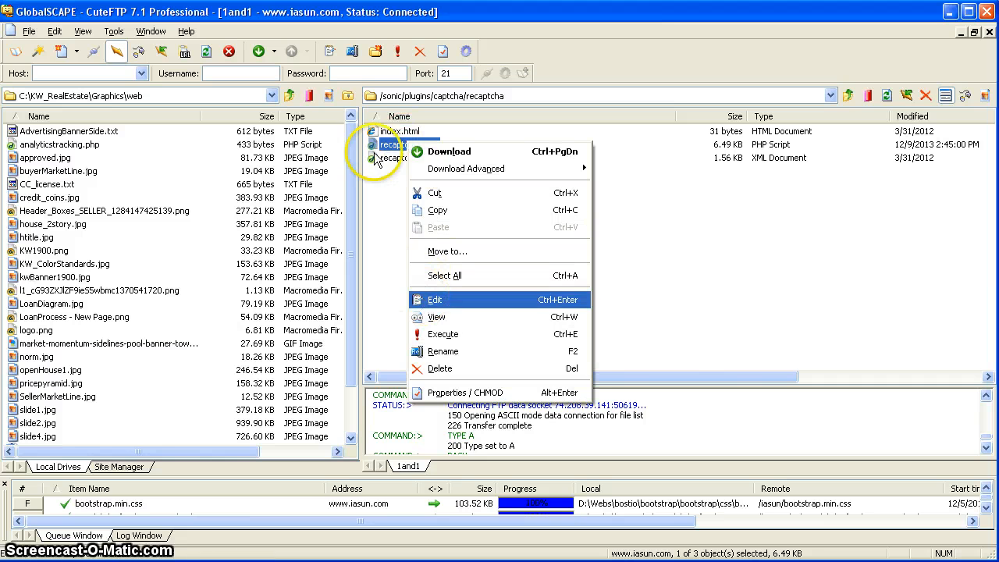
{"action": "left_click", "coordinate": [435, 299]}
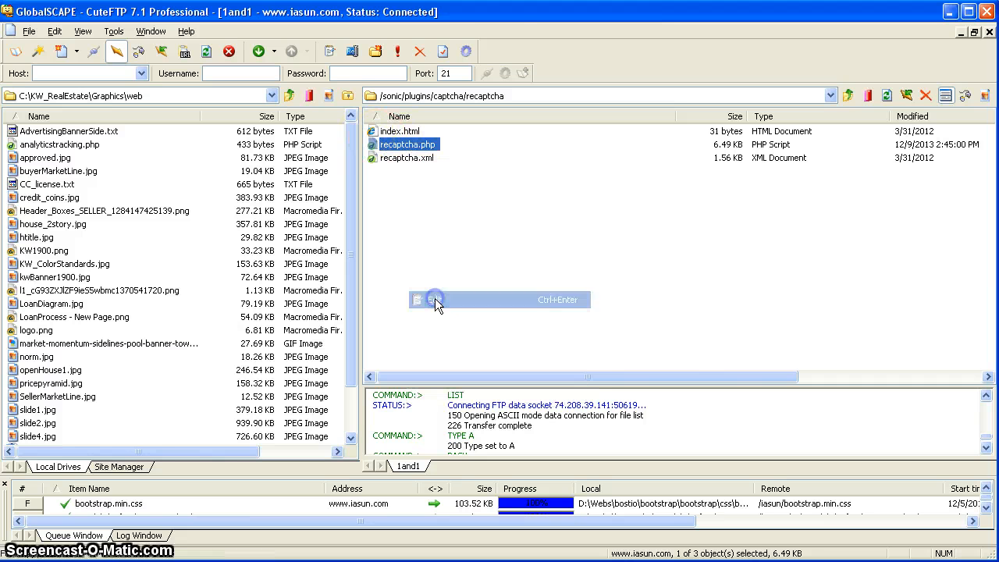
{"action": "double_click", "coordinate": [407, 144]}
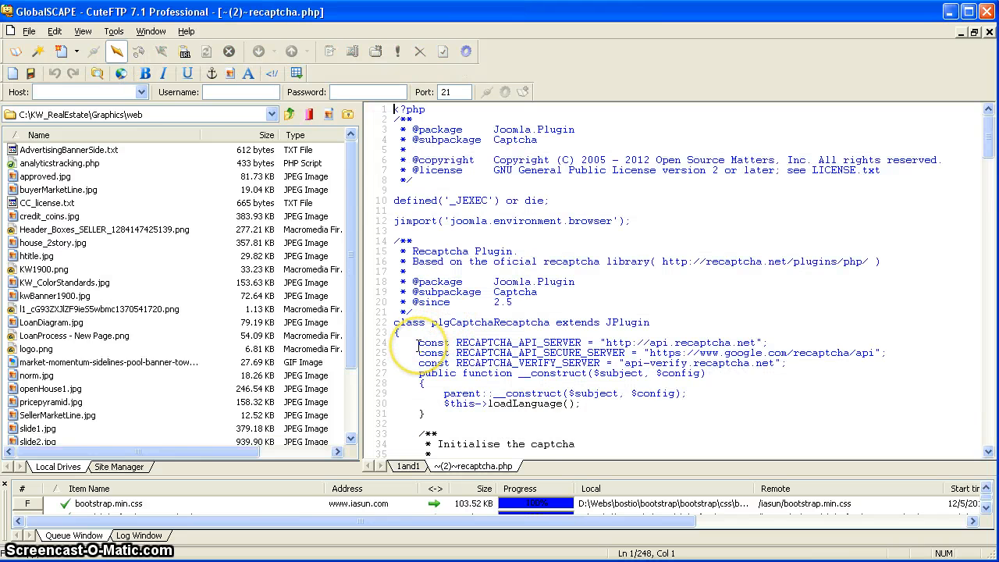
{"action": "left_click", "coordinate": [402, 347]}
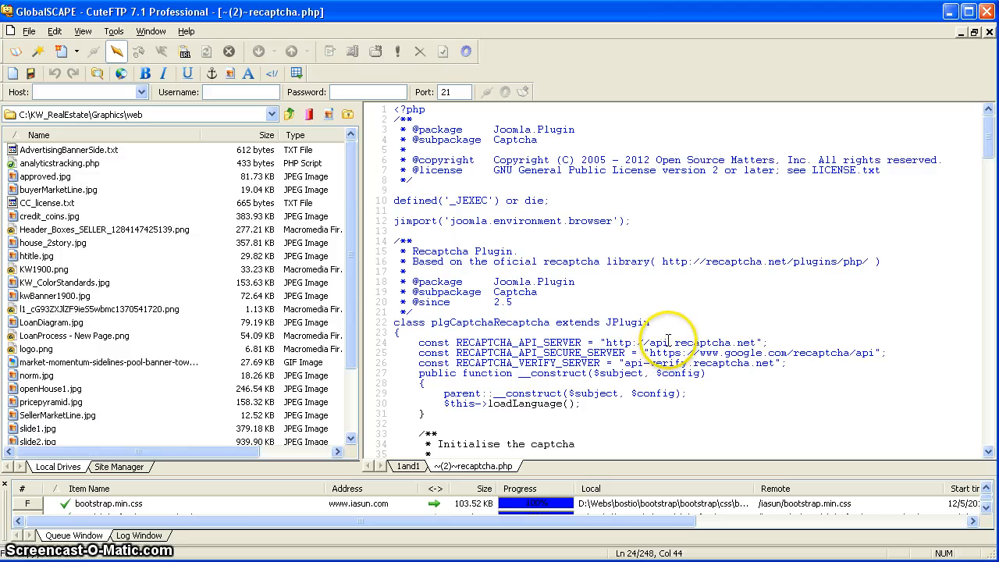
{"action": "mouse_move", "coordinate": [747, 340]}
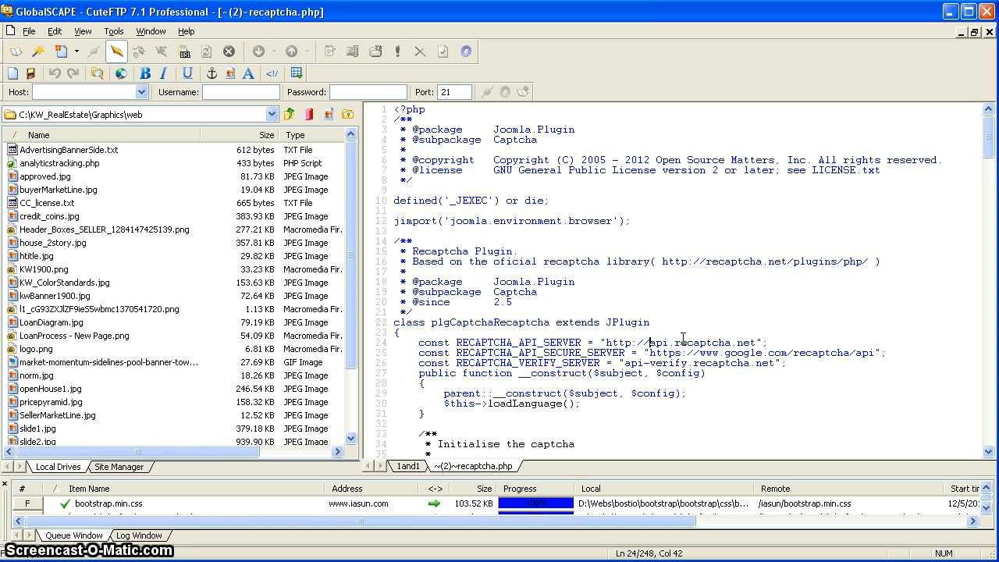
{"action": "type", "text": "www.google.com/rec"}
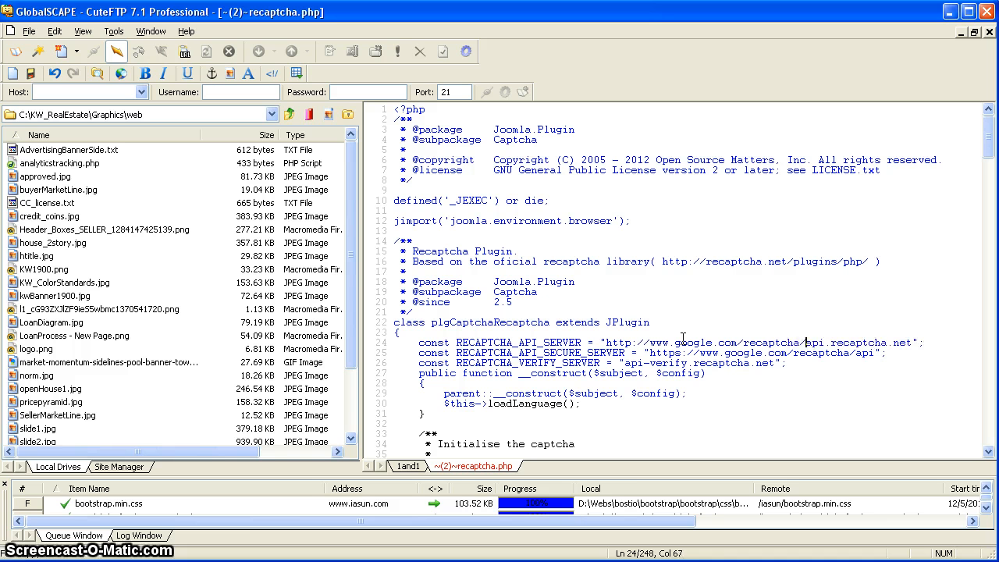
{"action": "type", "text": "ap"}
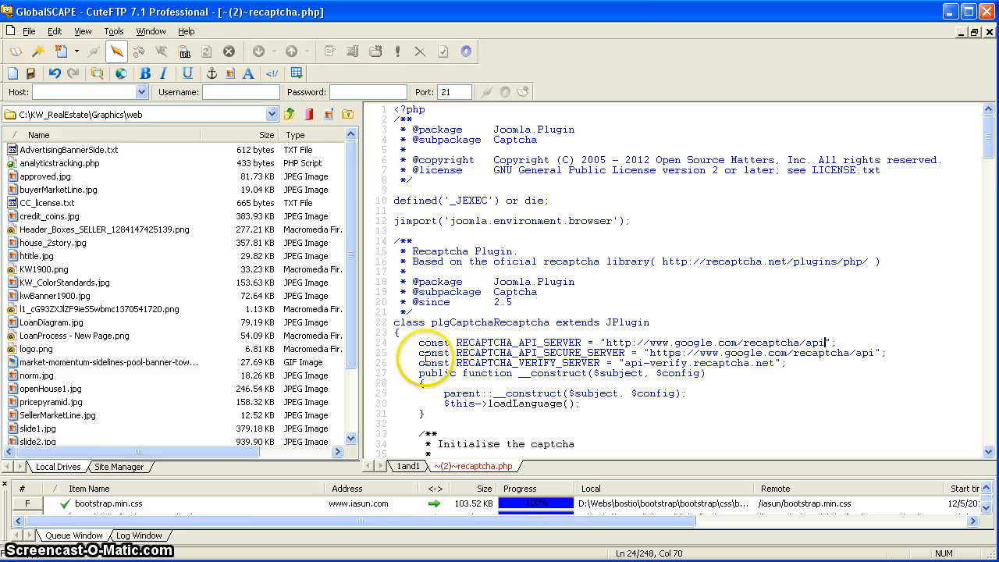
{"action": "mouse_move", "coordinate": [703, 351]}
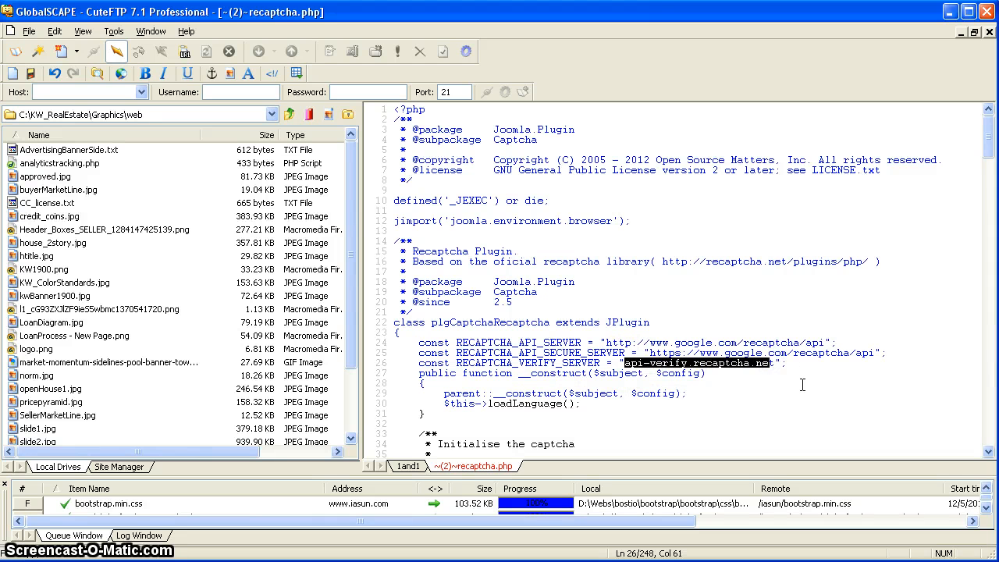
{"action": "type", "text": "www.t"}
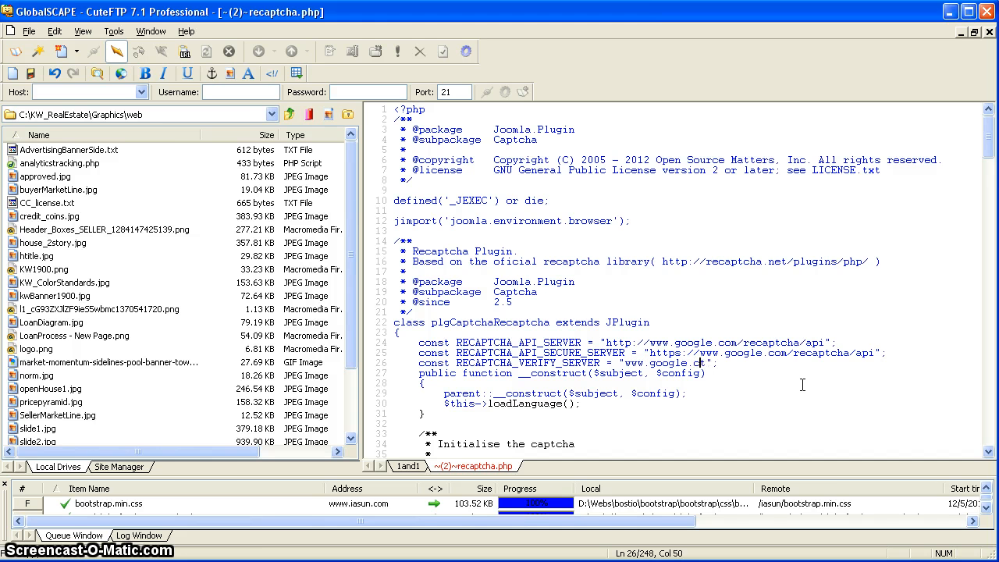
{"action": "type", "text": "om"}
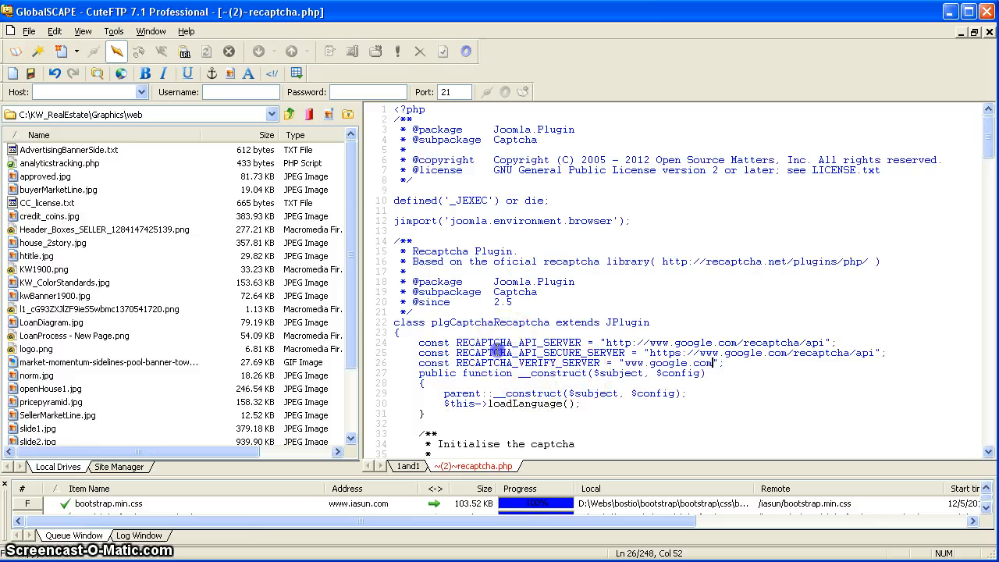
{"action": "scroll", "scroll_direction": "down", "scroll_amount": 3}
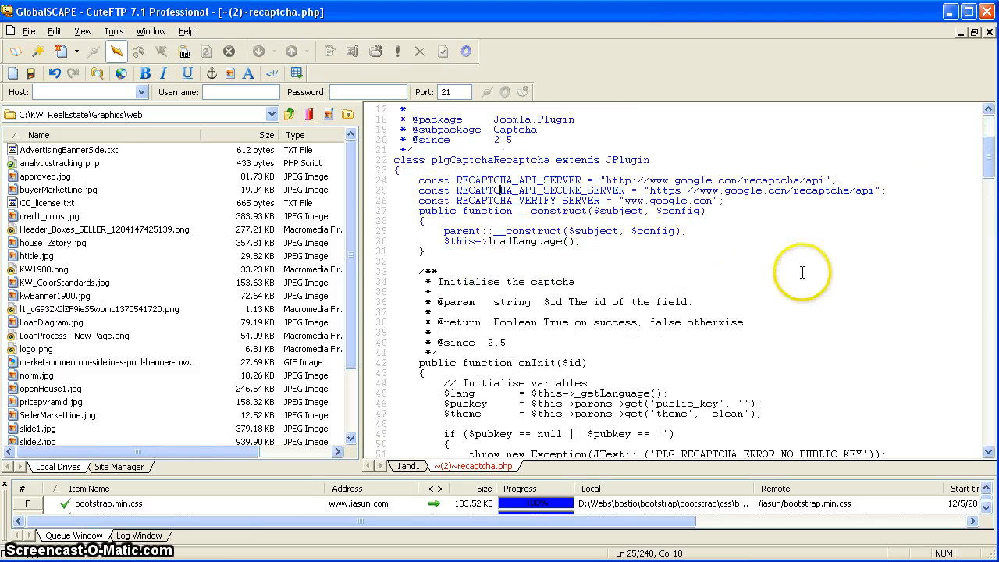
Scroll to line 116 and change the verify path to /recaptcha/api/verify
{"action": "scroll", "scroll_direction": "down", "scroll_amount": 3}
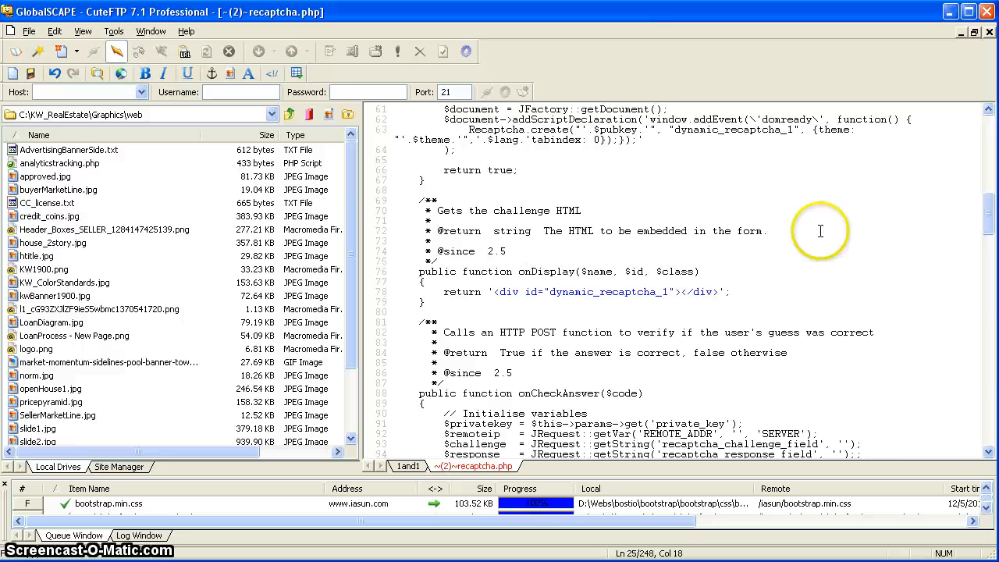
{"action": "scroll", "scroll_direction": "down", "scroll_amount": 3}
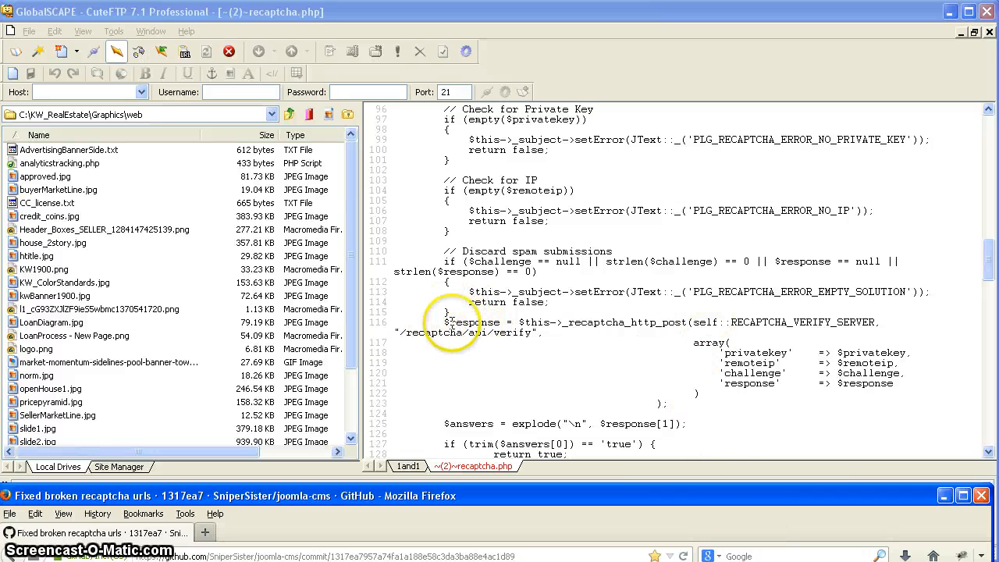
{"action": "mouse_move", "coordinate": [617, 322]}
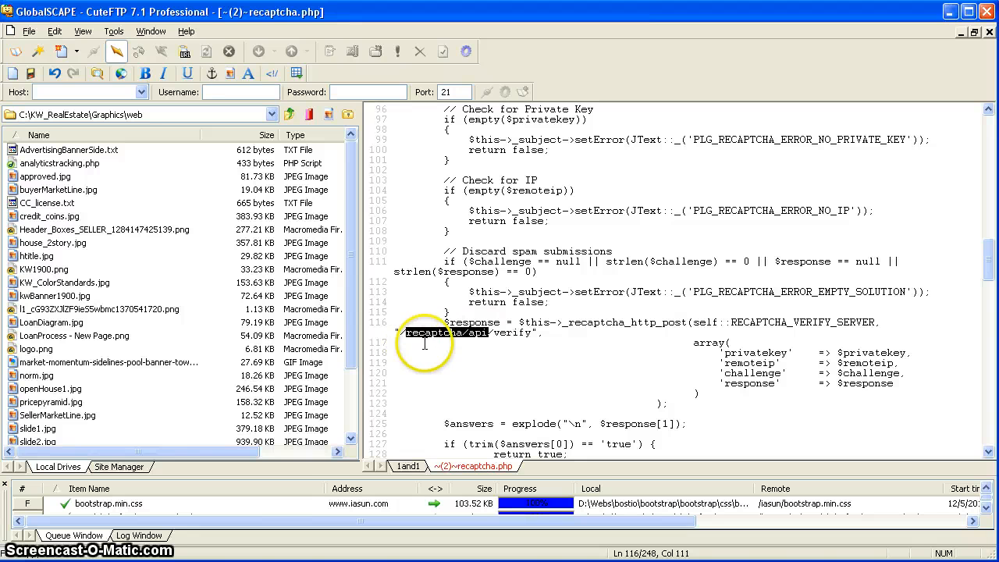
{"action": "mouse_move", "coordinate": [508, 351]}
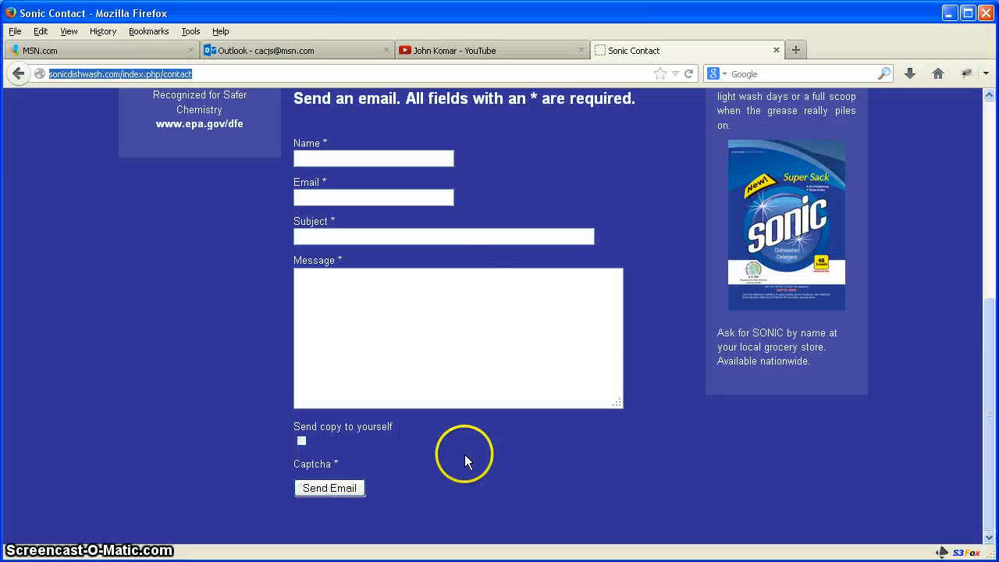
{"action": "mouse_move", "coordinate": [472, 453]}
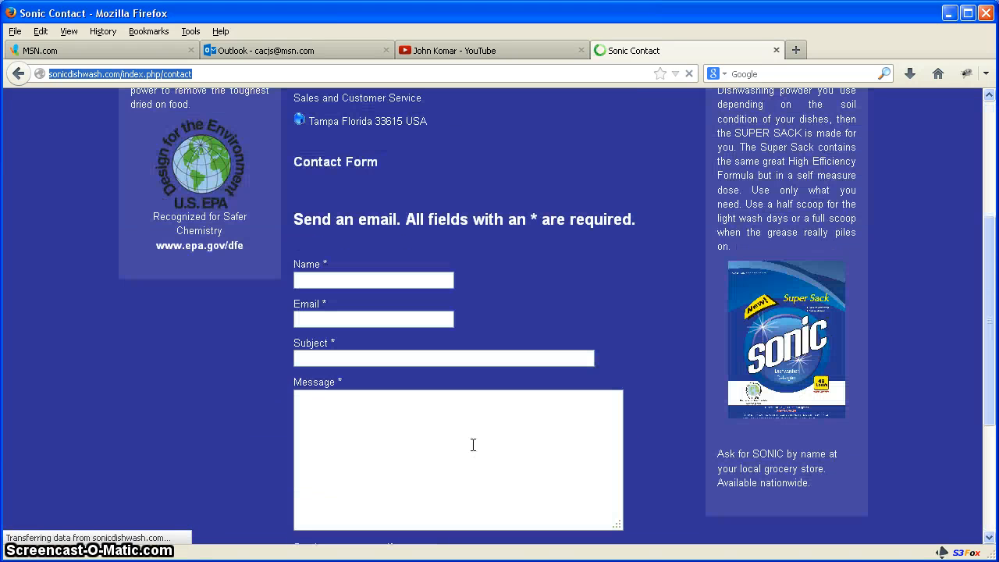
Reload the Sonic Contact page and scroll down to the working CAPTCHA field
{"action": "scroll", "scroll_direction": "down", "scroll_amount": 3}
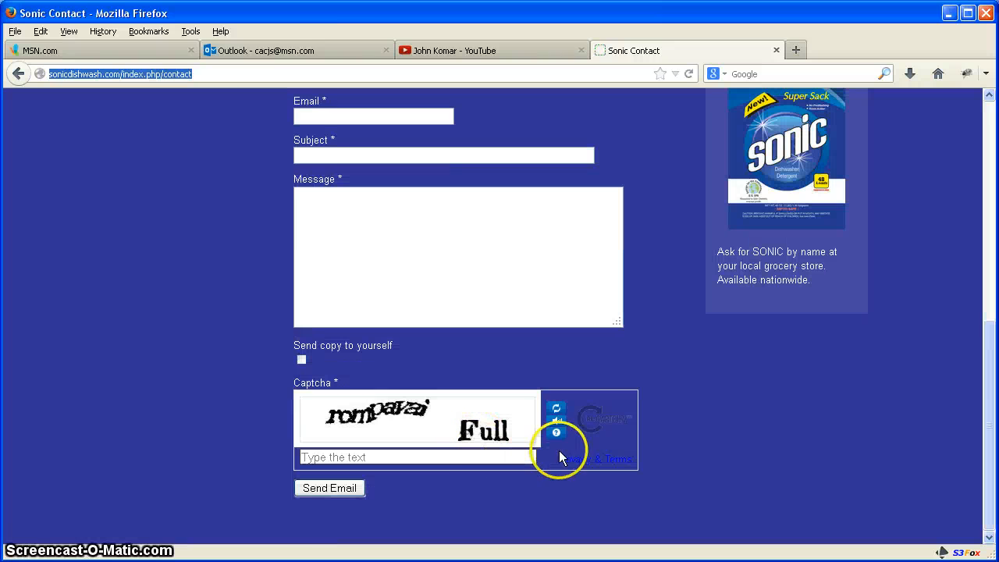